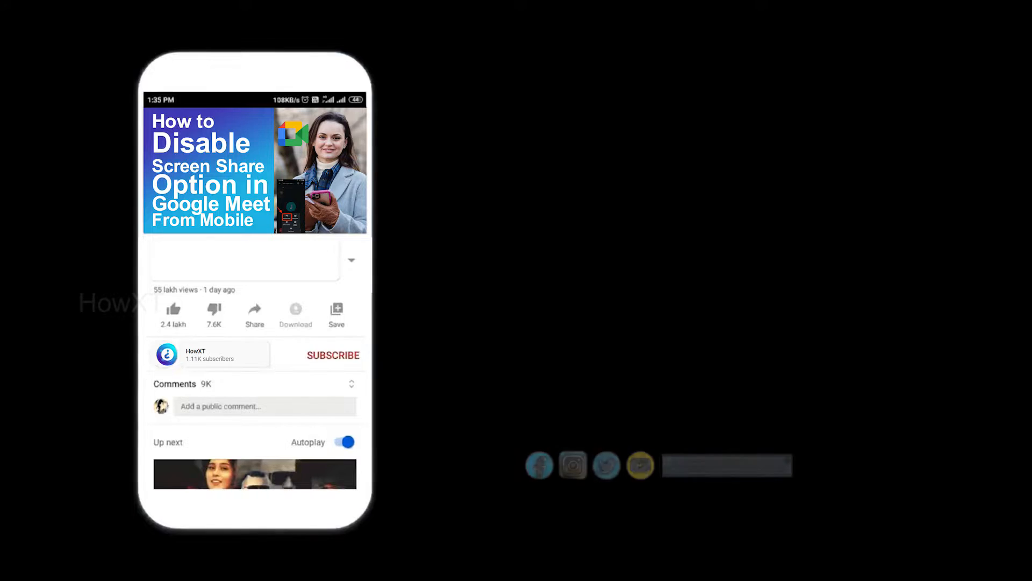
# Step: Search Google in Chrome for 'brave browser' and scroll to the brave.com result
pyautogui.click(334, 354)
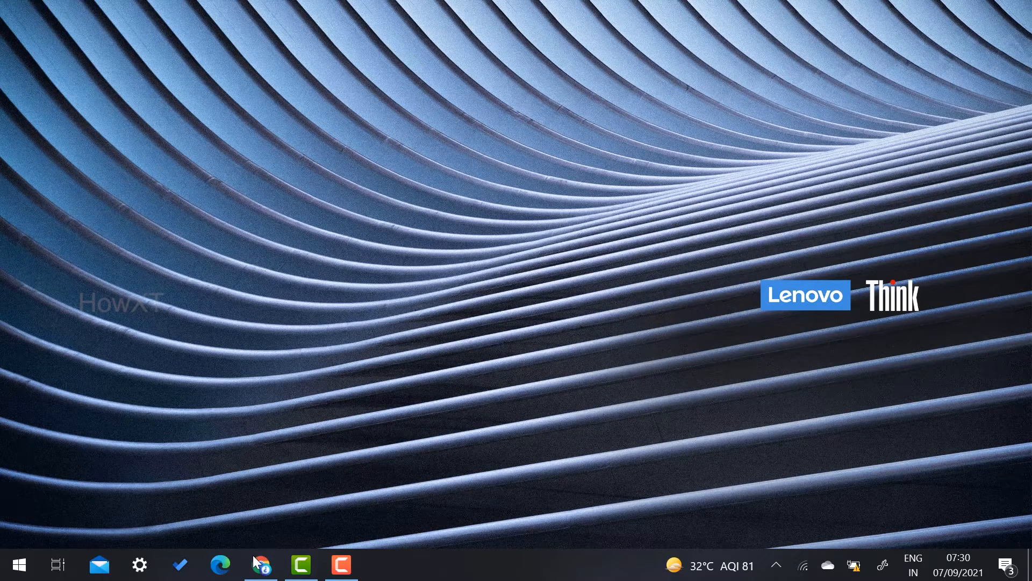
pyautogui.click(261, 564)
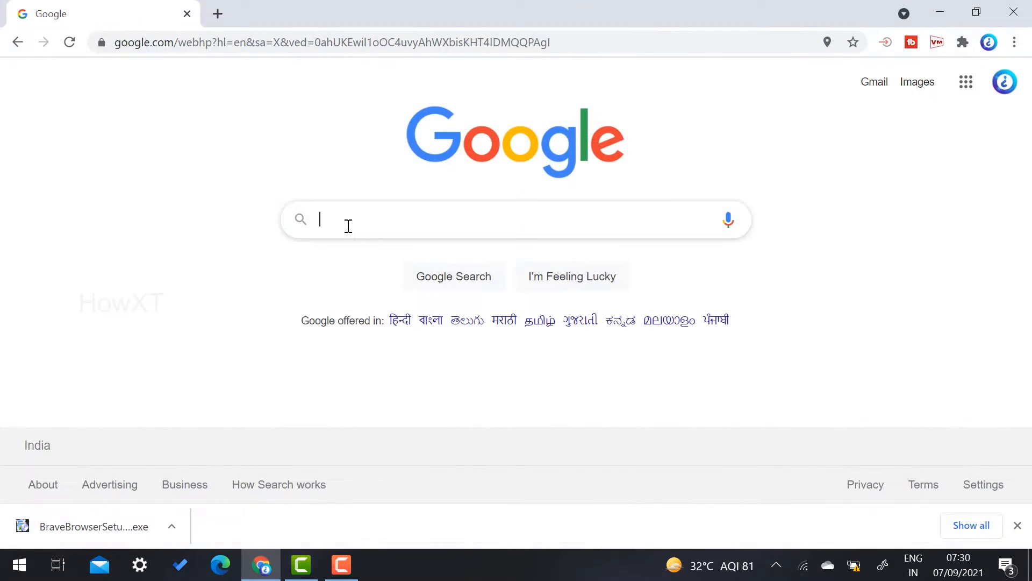
pyautogui.write('b')
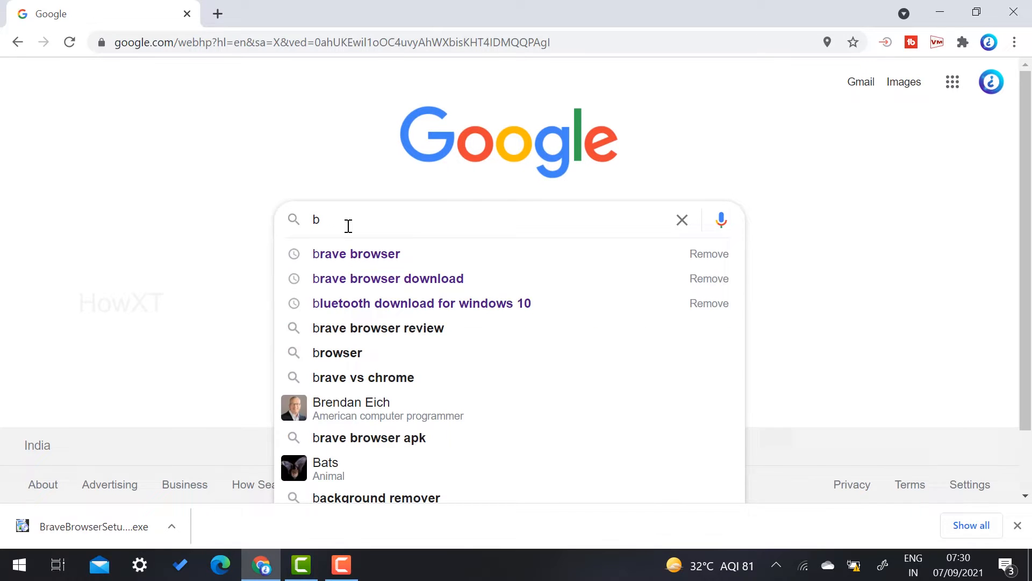
pyautogui.click(356, 254)
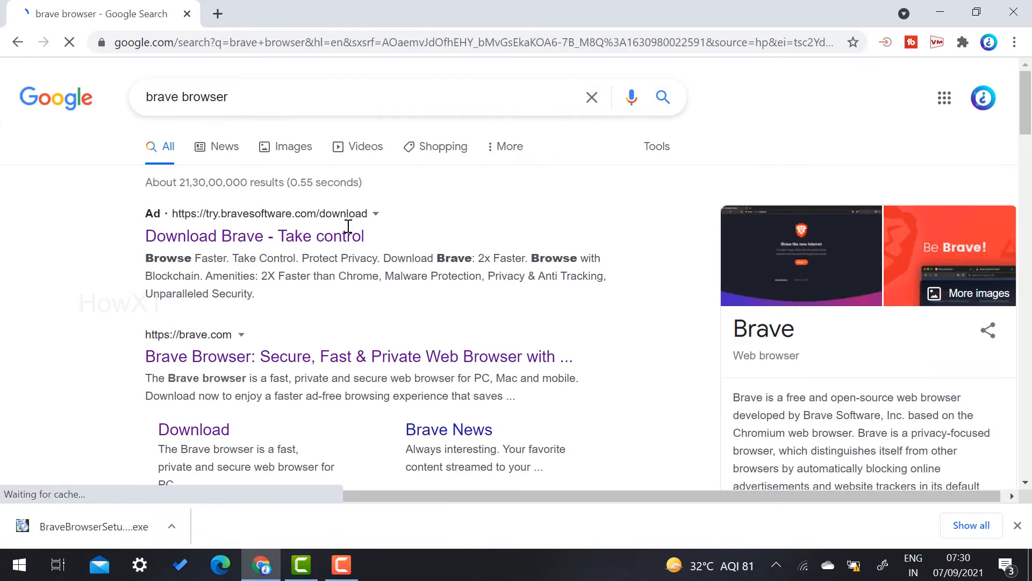
pyautogui.scroll(-3)
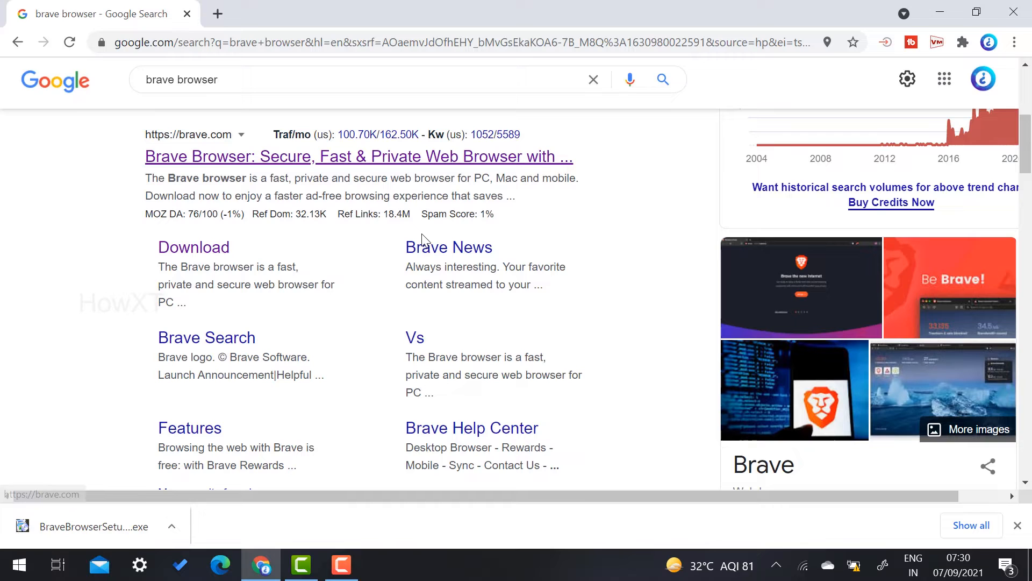
pyautogui.moveTo(214, 217)
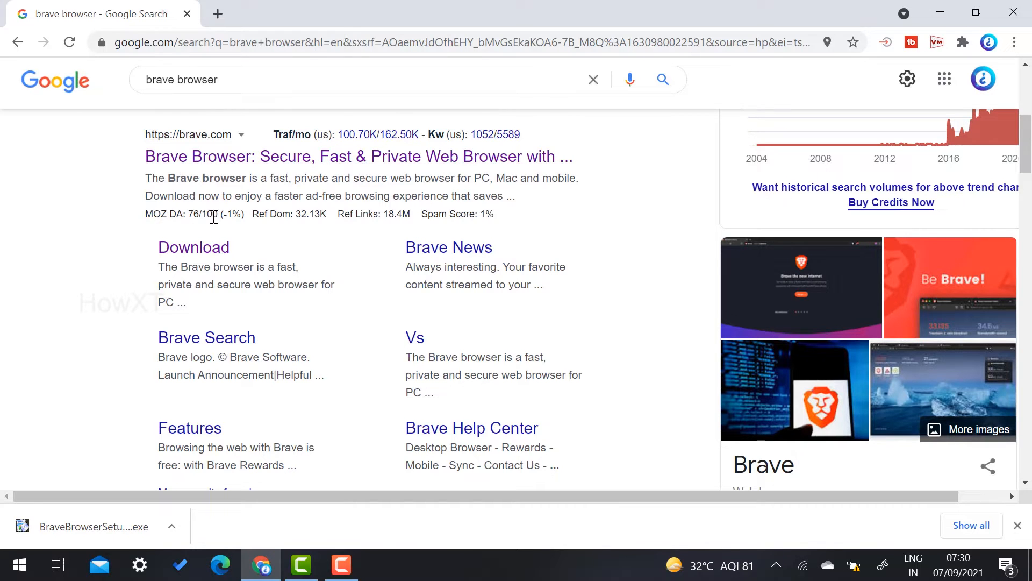
pyautogui.moveTo(211, 172)
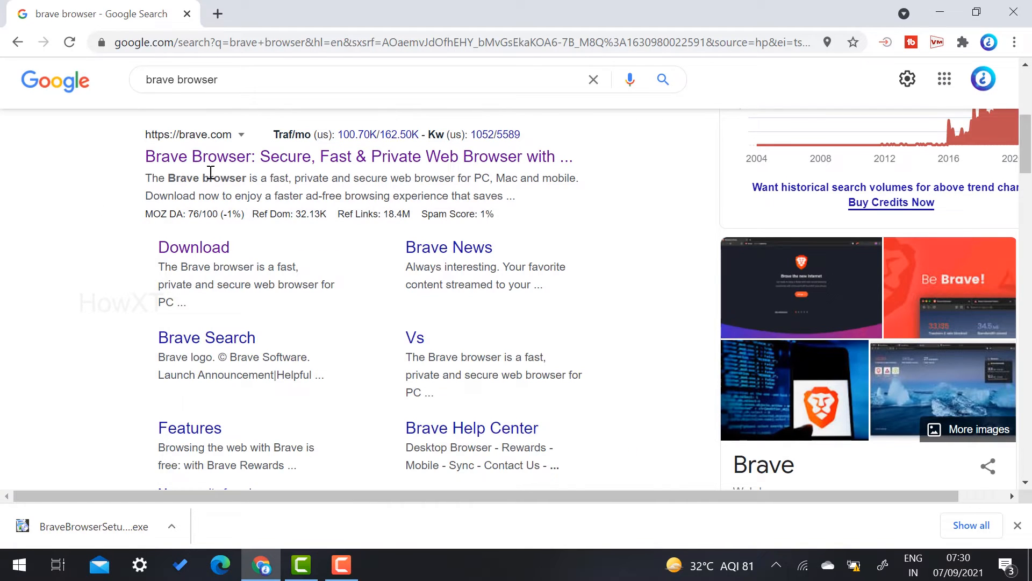
pyautogui.moveTo(194, 247)
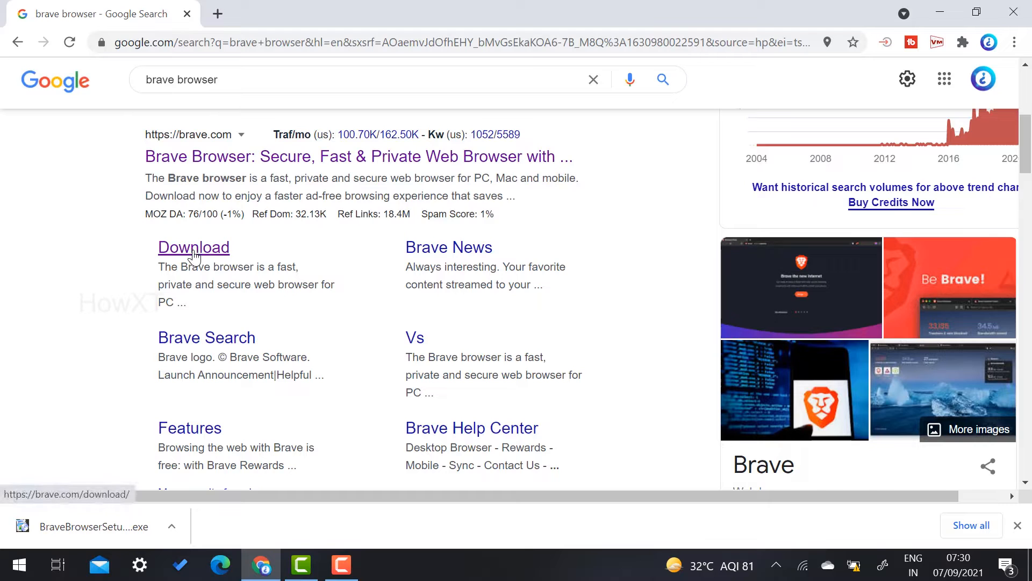
# Step: Go to Brave's official download page from the brave.com Download sitelink
pyautogui.click(194, 247)
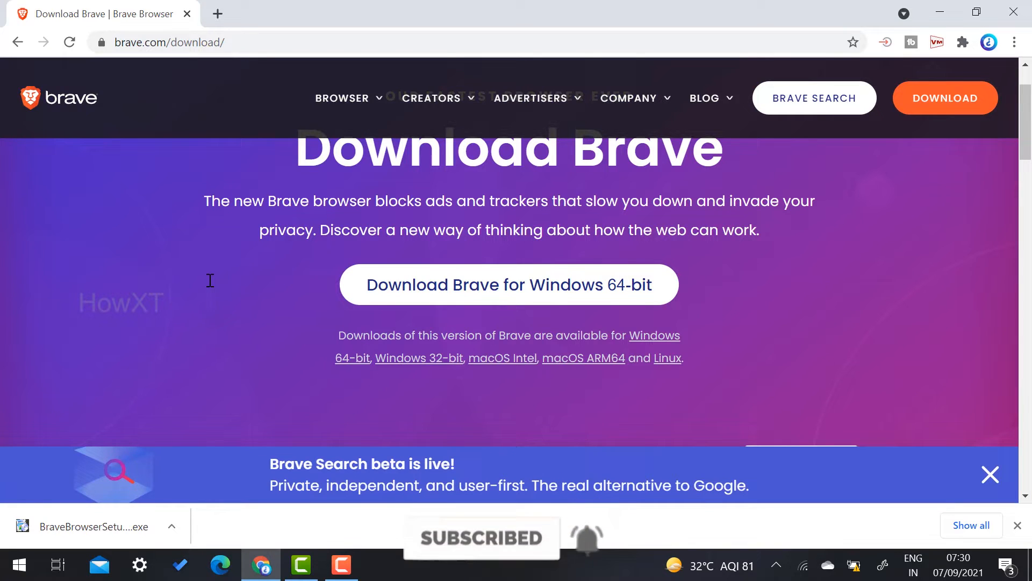
pyautogui.moveTo(439, 293)
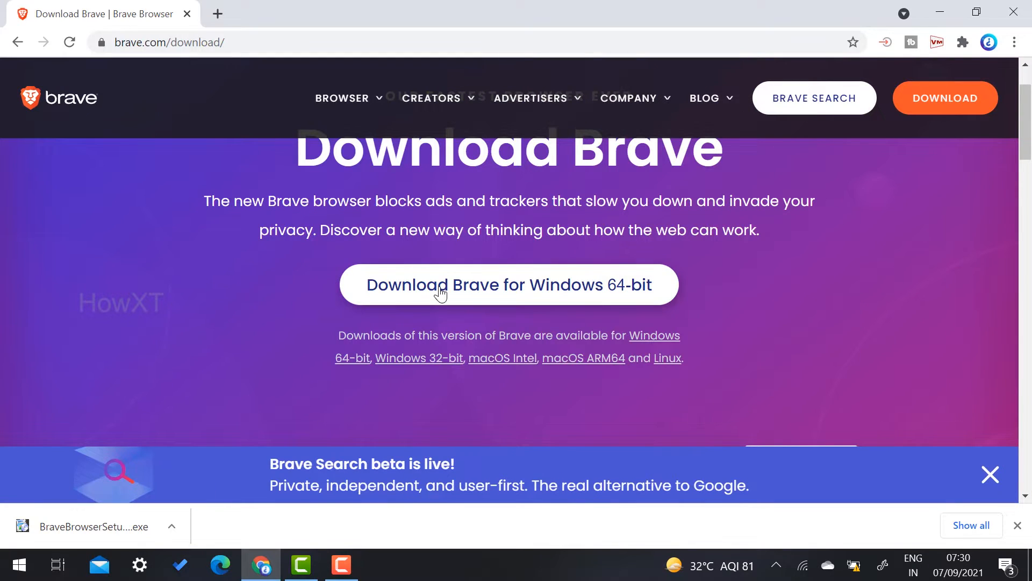
pyautogui.moveTo(442, 293)
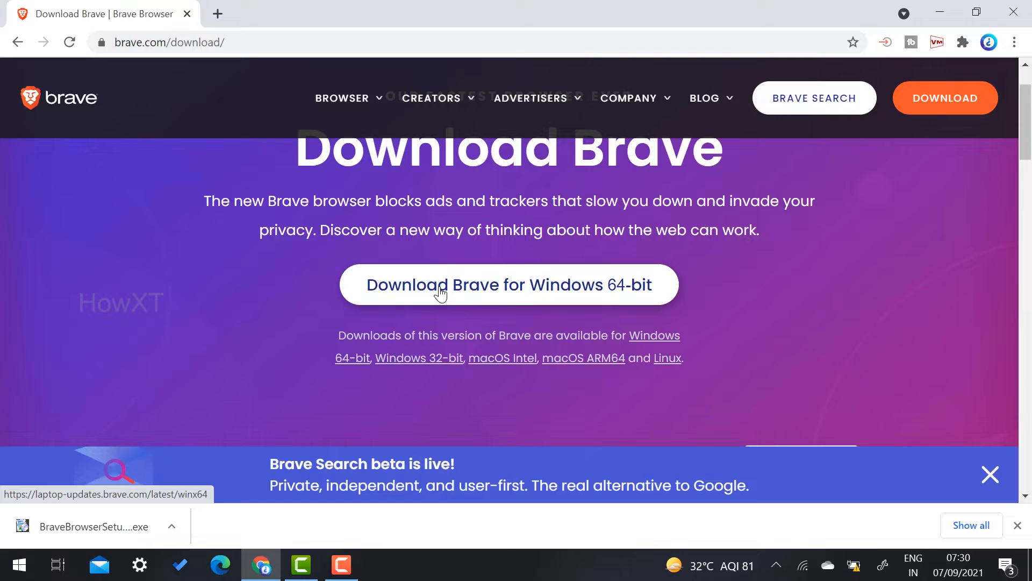
pyautogui.moveTo(656, 293)
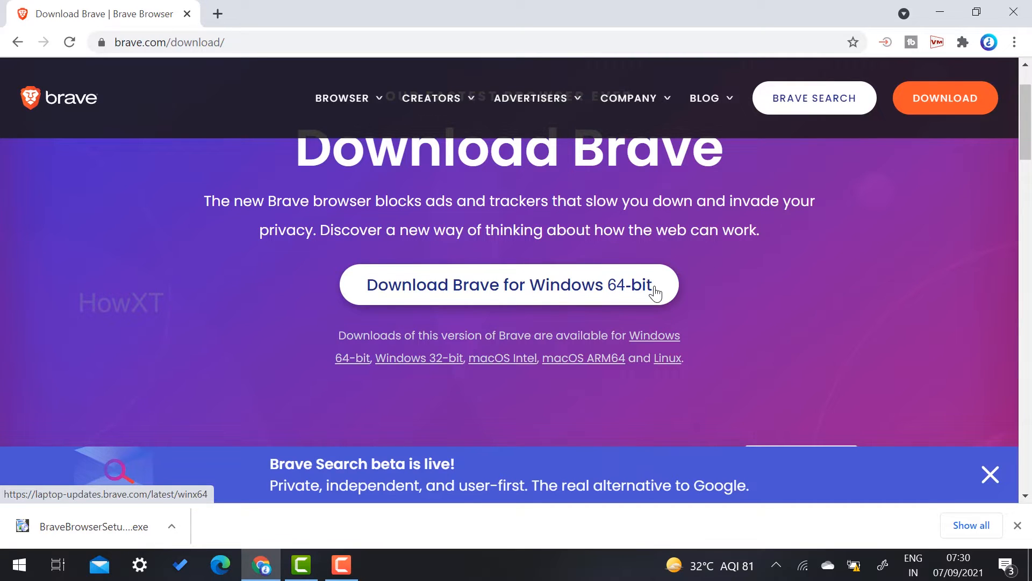
pyautogui.moveTo(502, 357)
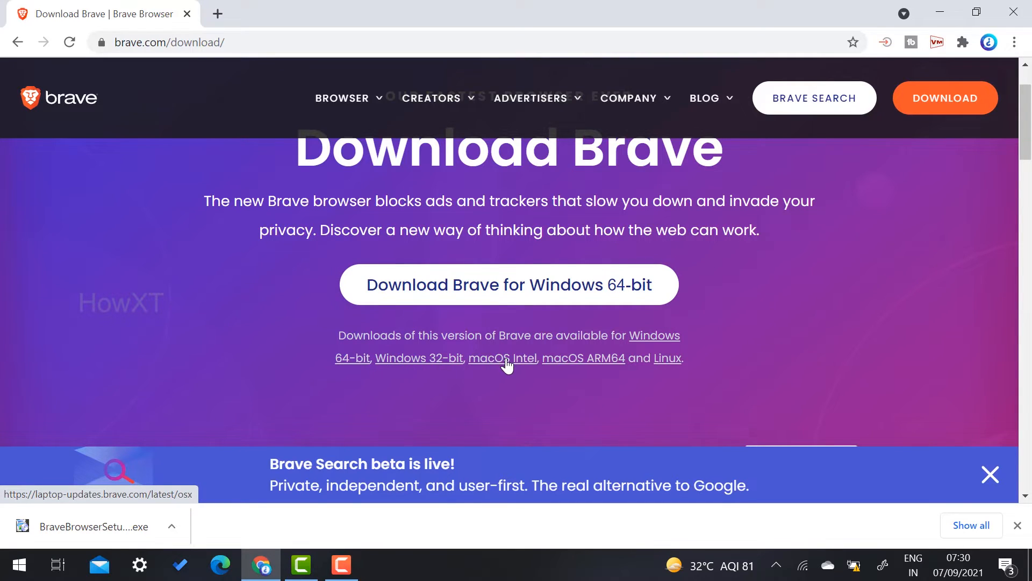
pyautogui.moveTo(667, 357)
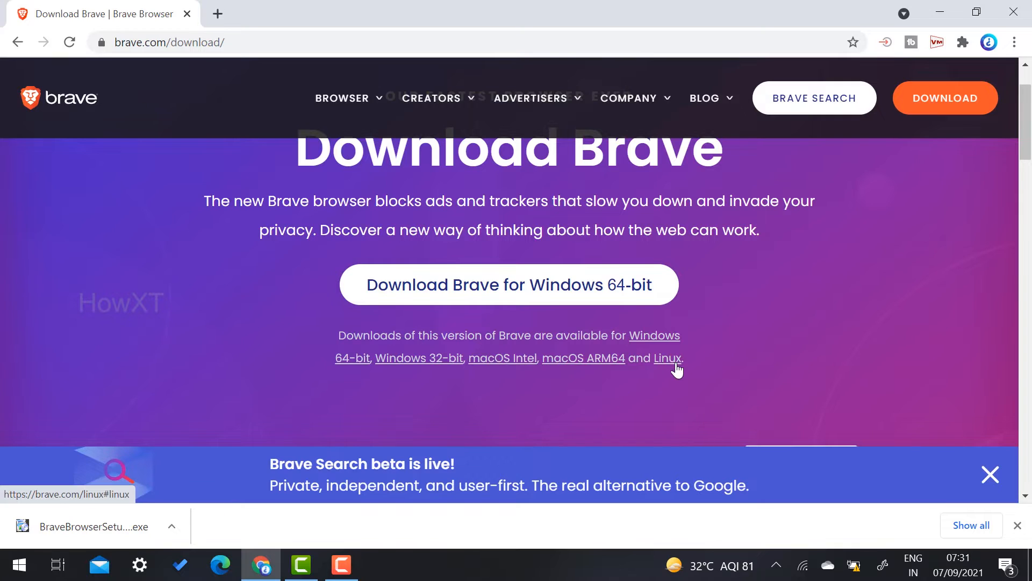
pyautogui.moveTo(668, 359)
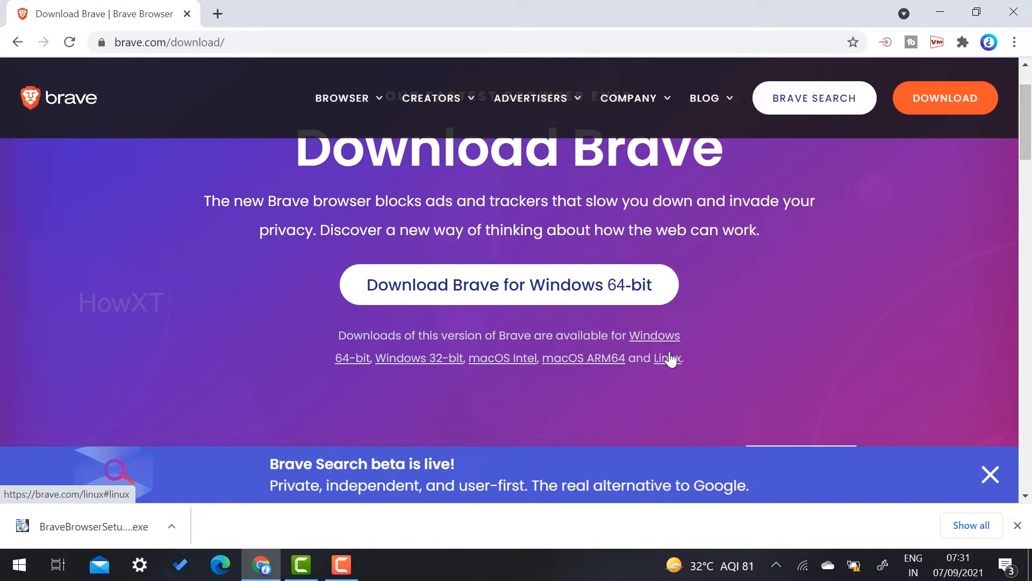
pyautogui.moveTo(574, 284)
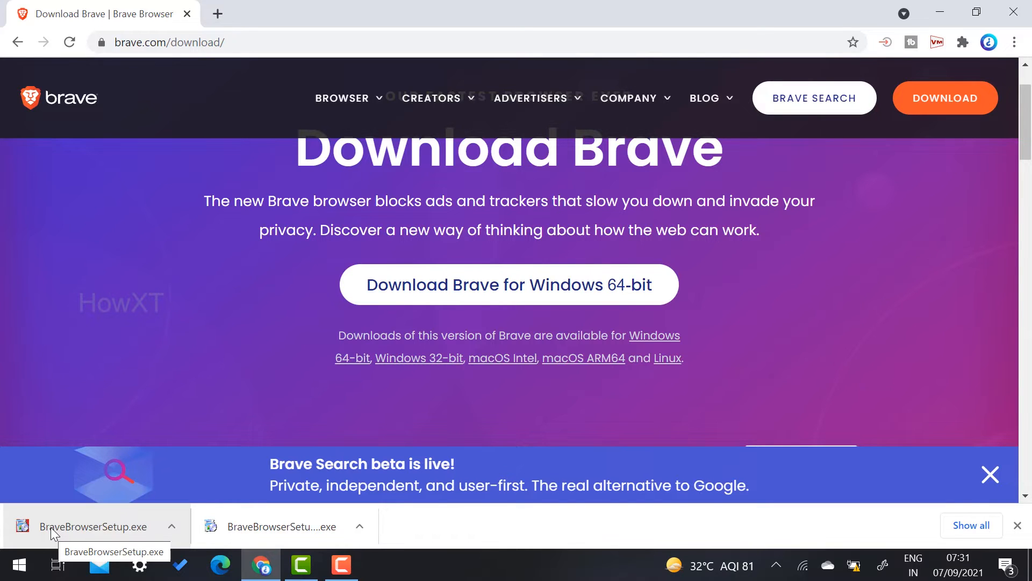
# Step: Run BraveBrowserSetup.exe from the download bar and let Brave install
pyautogui.click(96, 526)
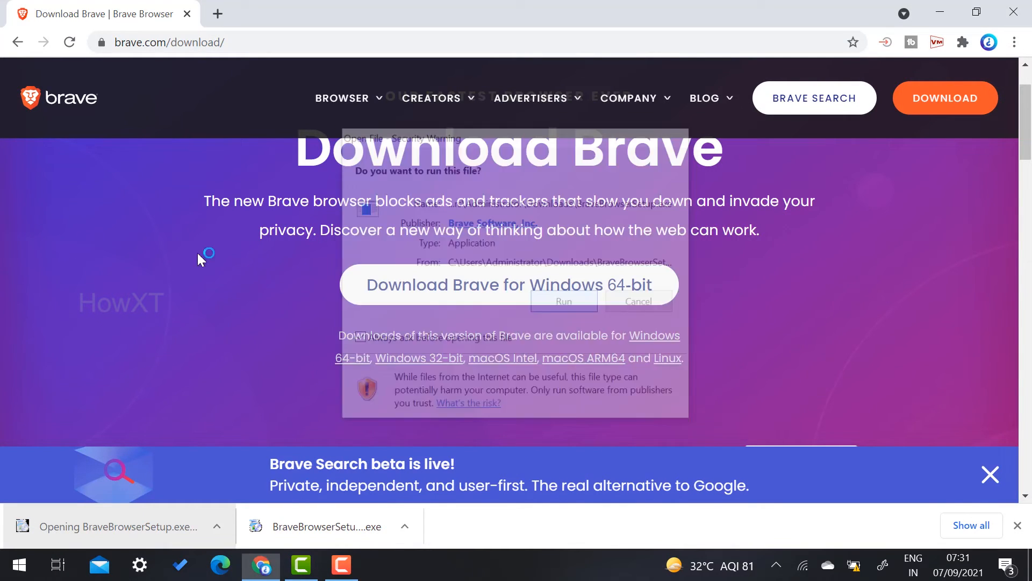
pyautogui.click(562, 301)
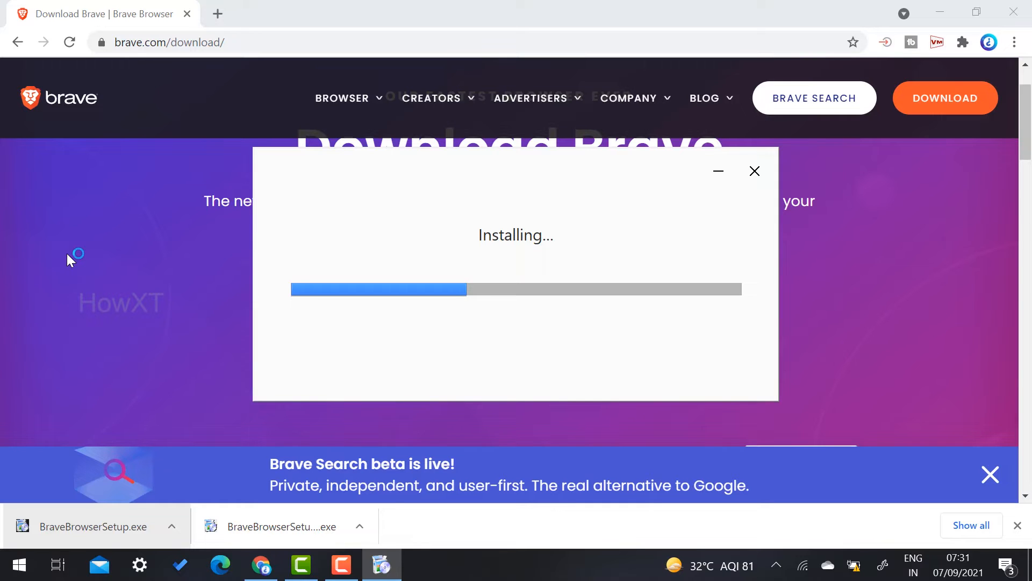
pyautogui.click(755, 171)
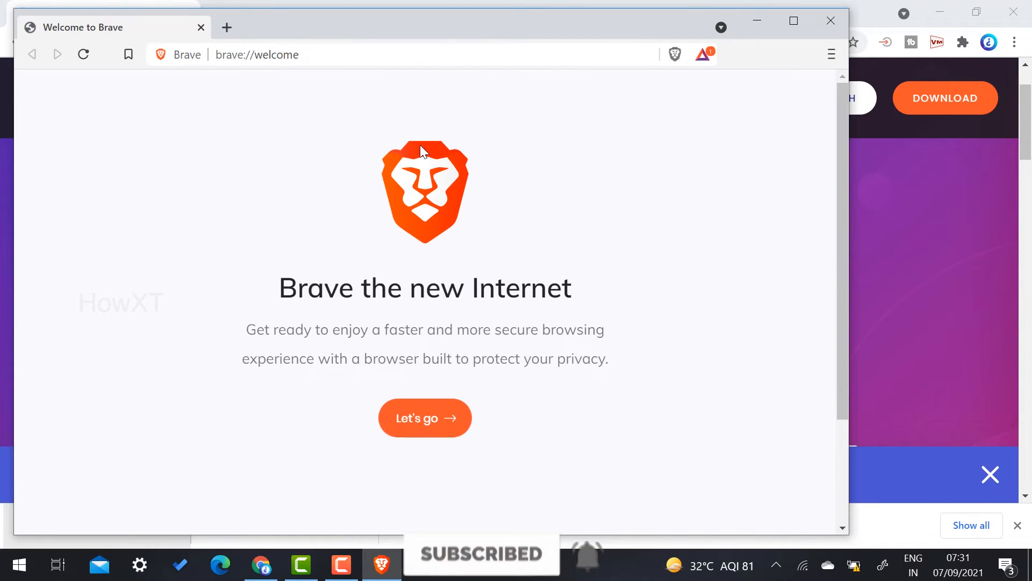
# Step: Start the Brave welcome tour and check the Import from choices without importing
pyautogui.click(792, 20)
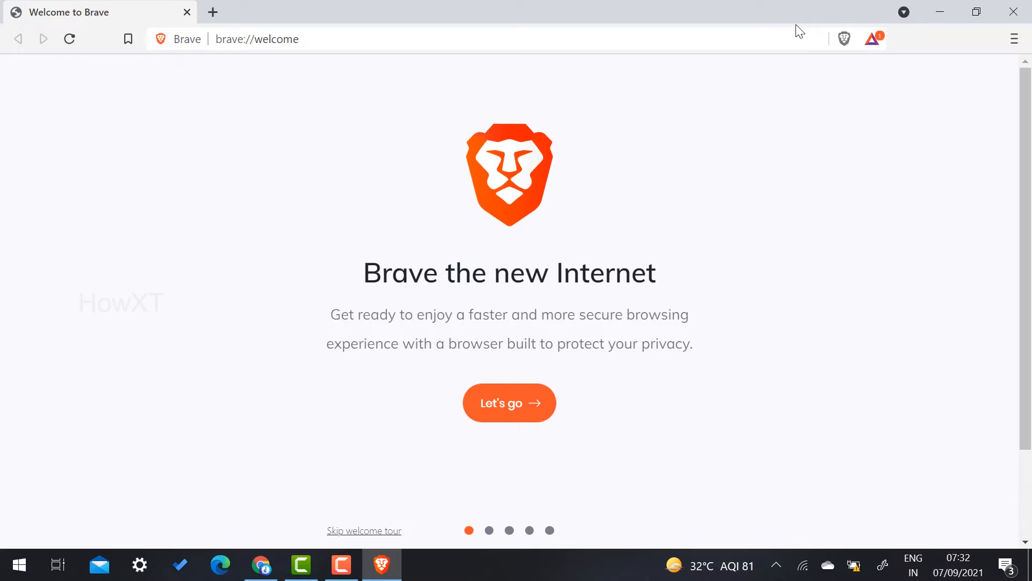
pyautogui.moveTo(509, 403)
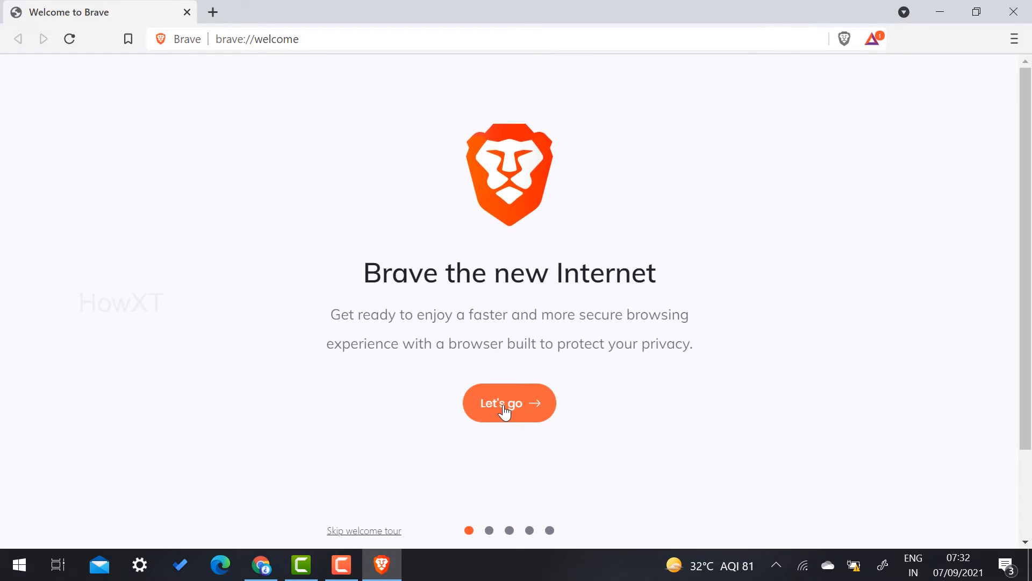
pyautogui.click(509, 402)
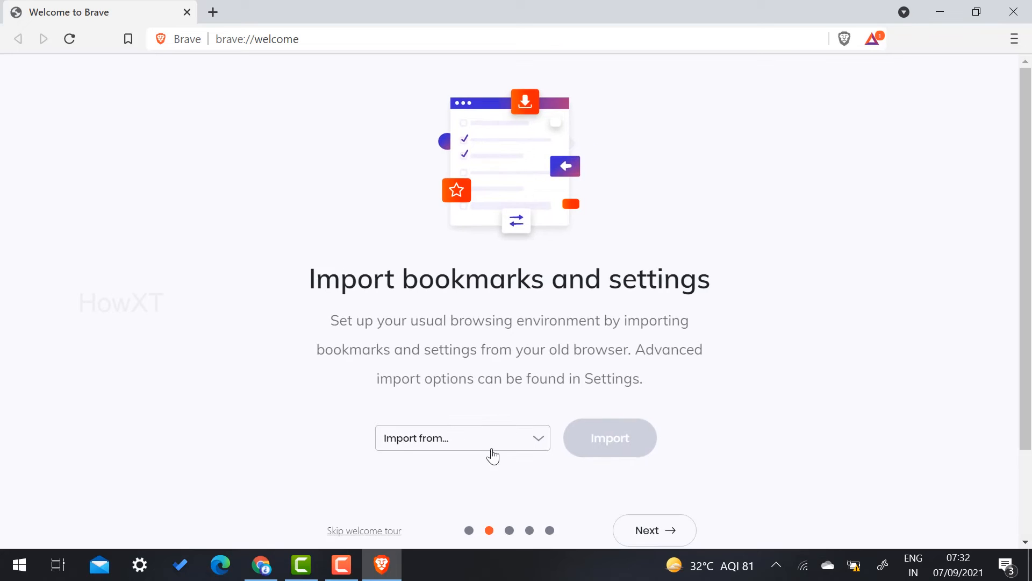
pyautogui.click(462, 438)
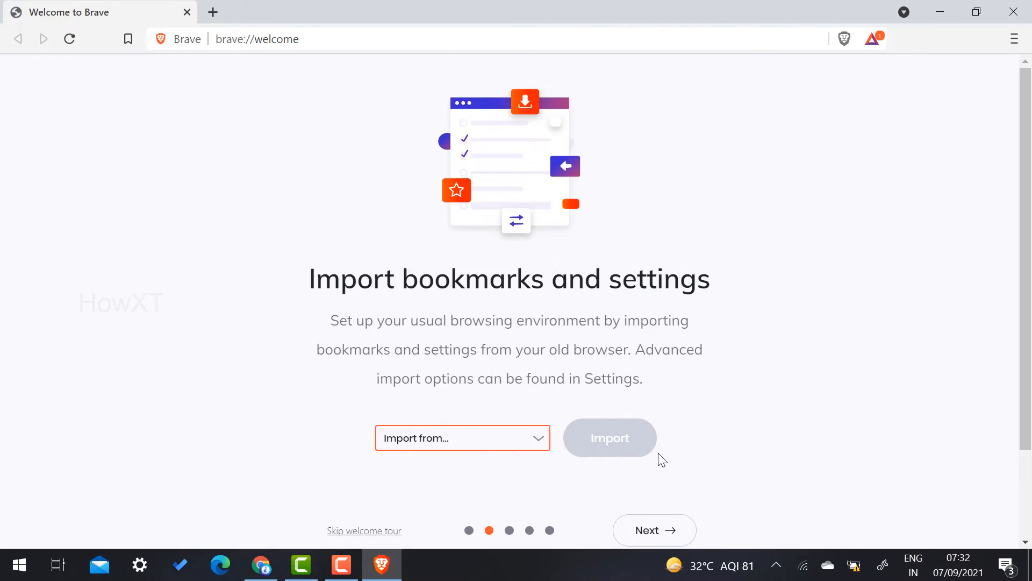
pyautogui.click(462, 438)
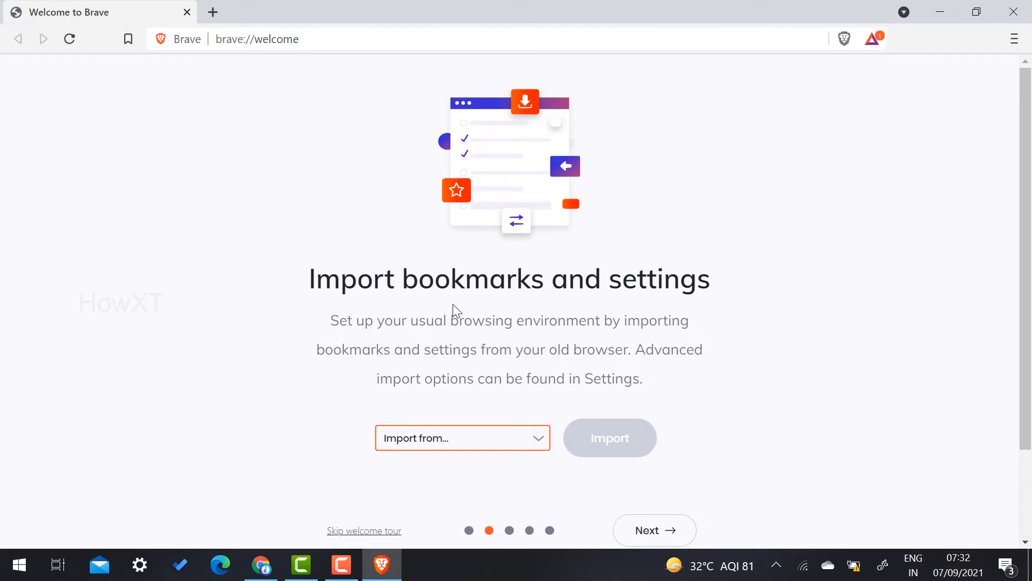
pyautogui.scroll(-3)
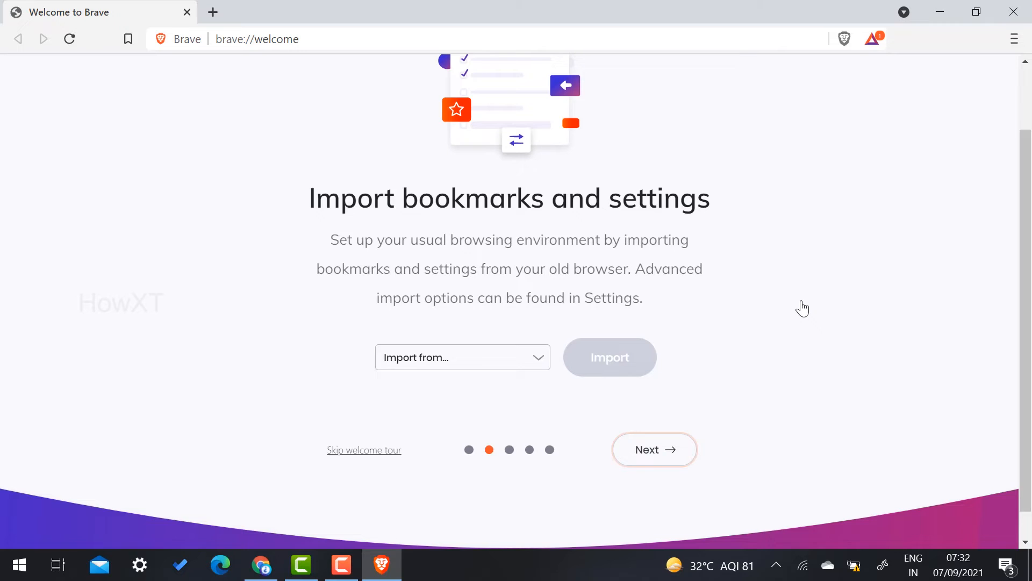
# Step: Advance past import and shields, keep Google (default) as search engine, reach Brave Rewards
pyautogui.click(653, 449)
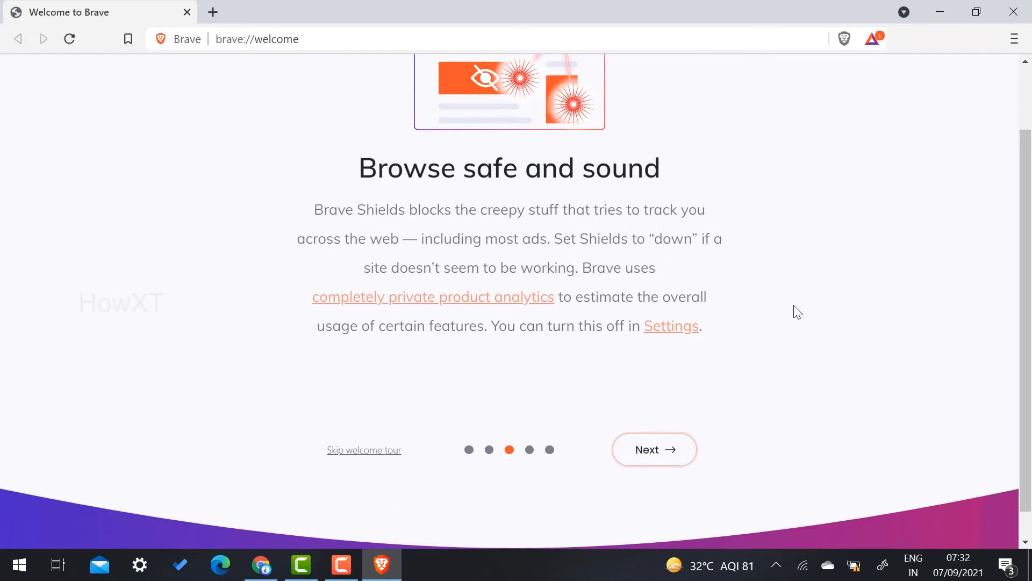
pyautogui.click(653, 449)
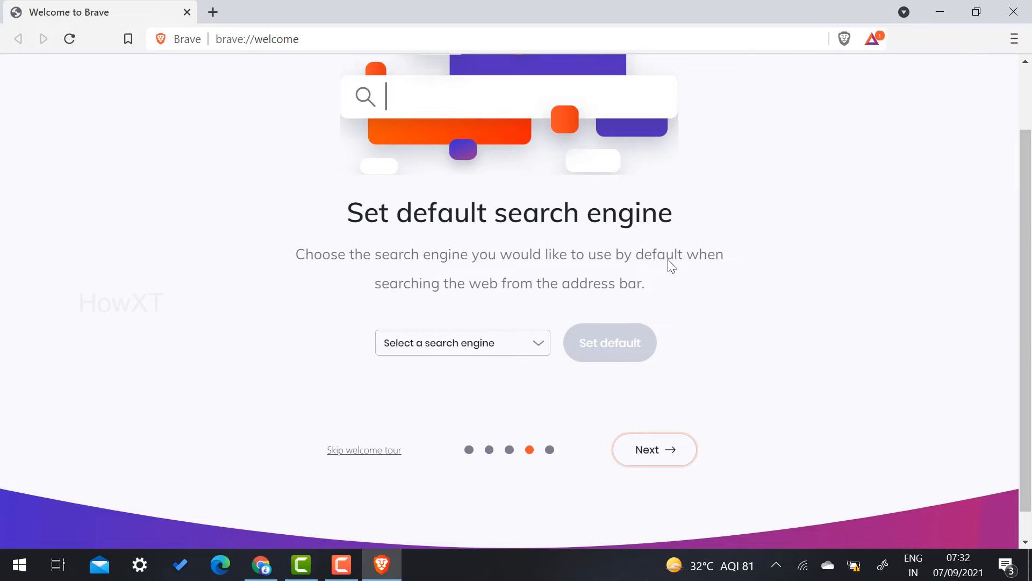
pyautogui.click(462, 341)
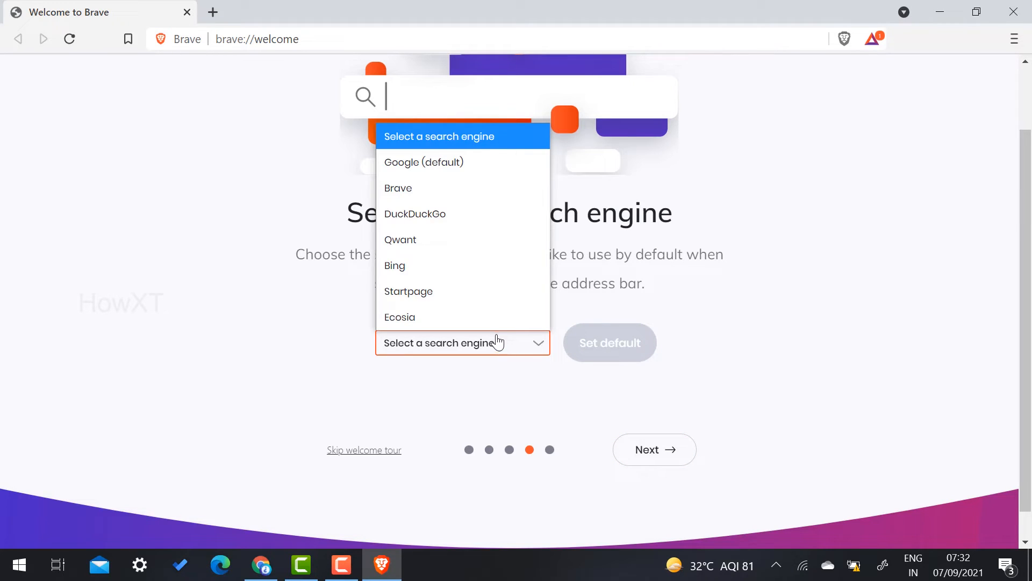
pyautogui.click(423, 163)
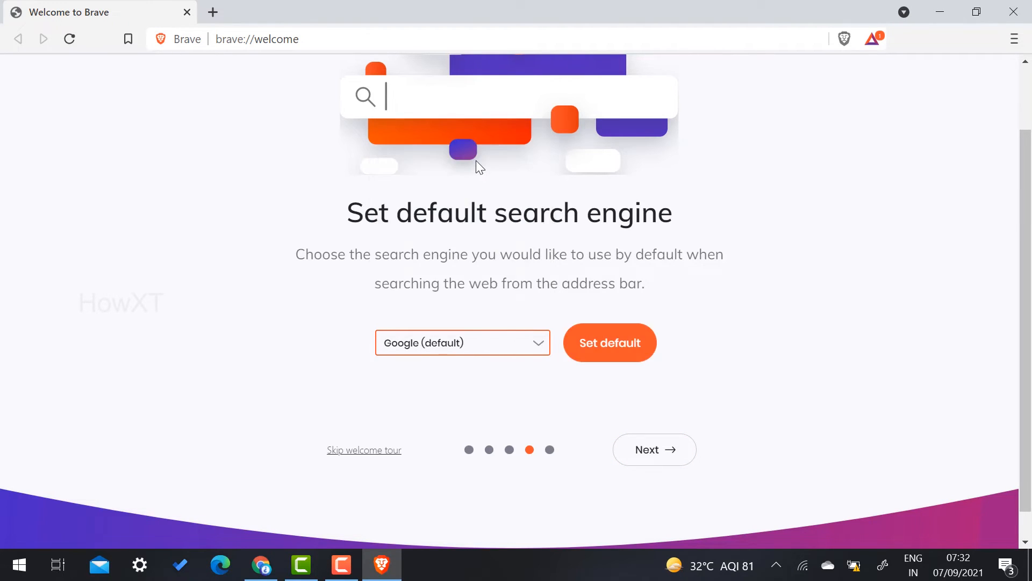
pyautogui.click(652, 450)
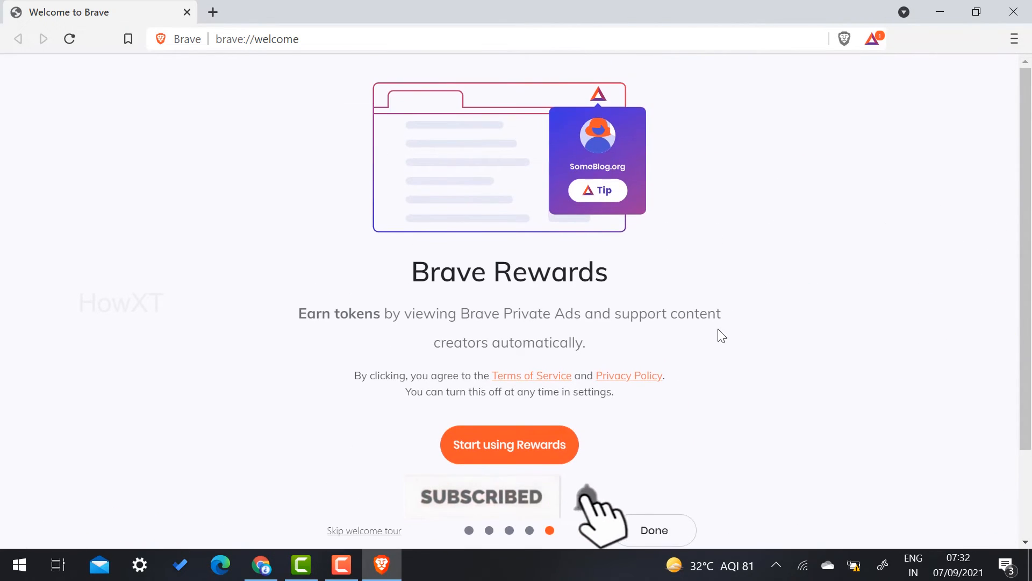
pyautogui.scroll(-3)
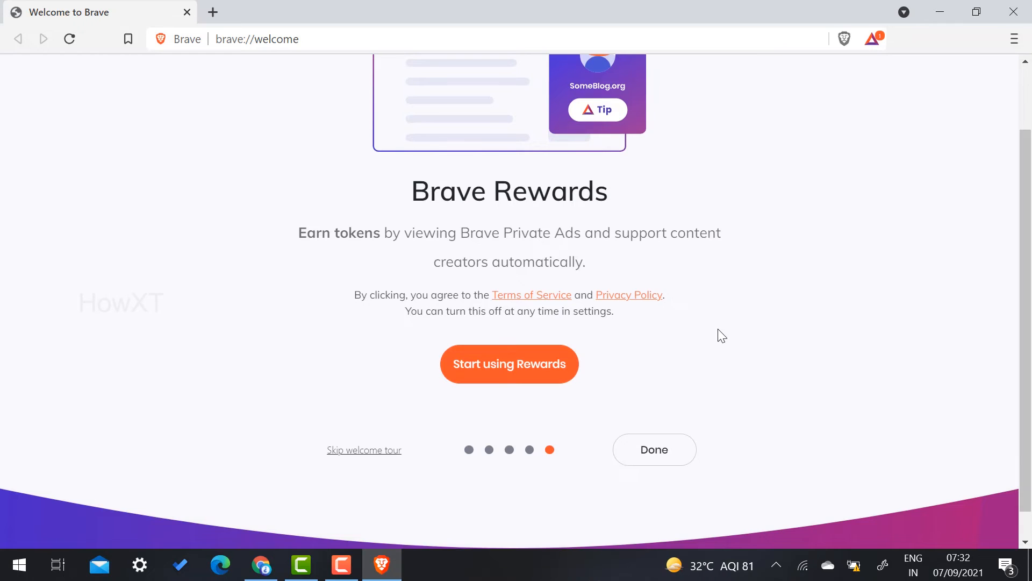
pyautogui.moveTo(887, 25)
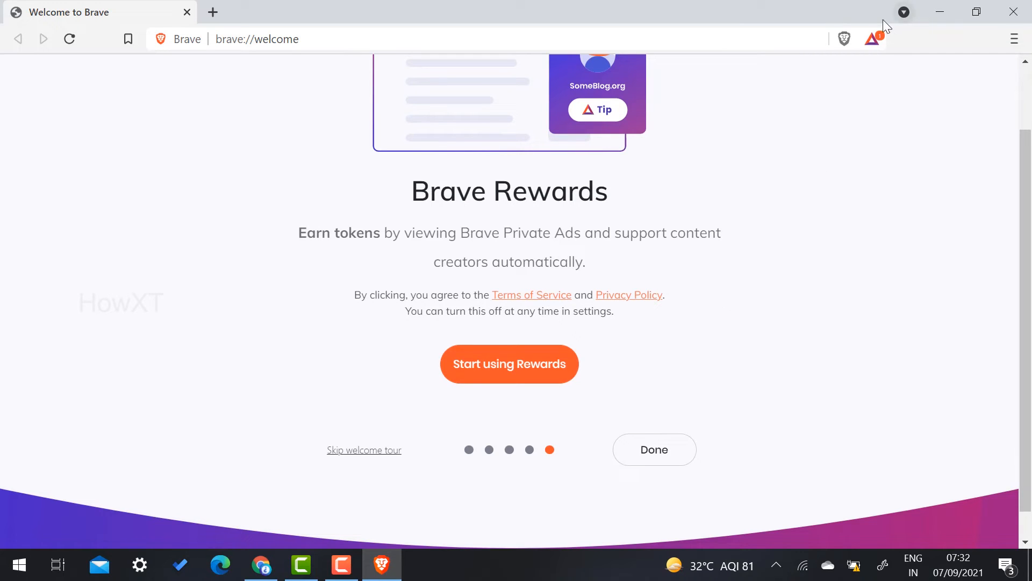
pyautogui.moveTo(896, 51)
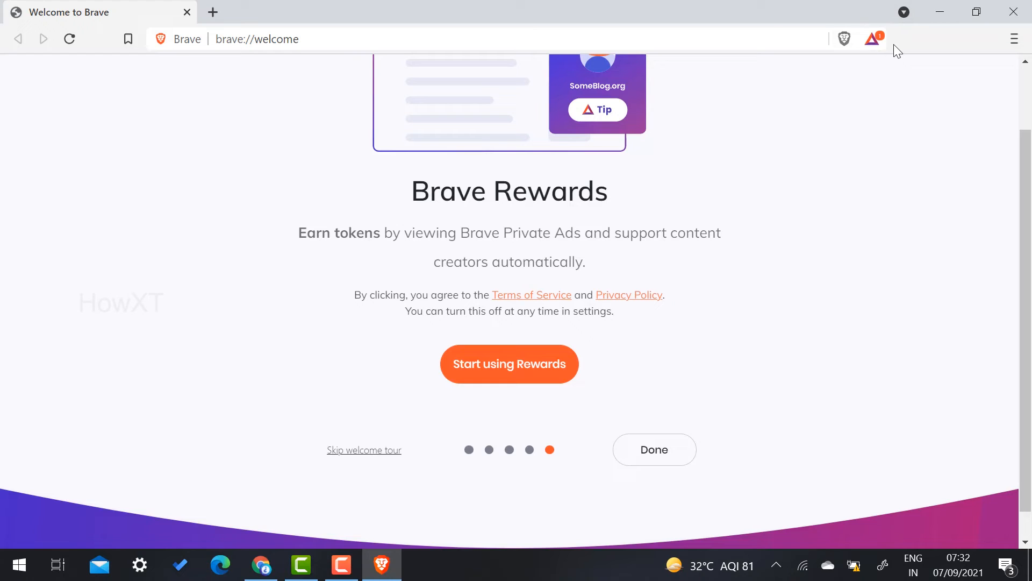
pyautogui.moveTo(671, 413)
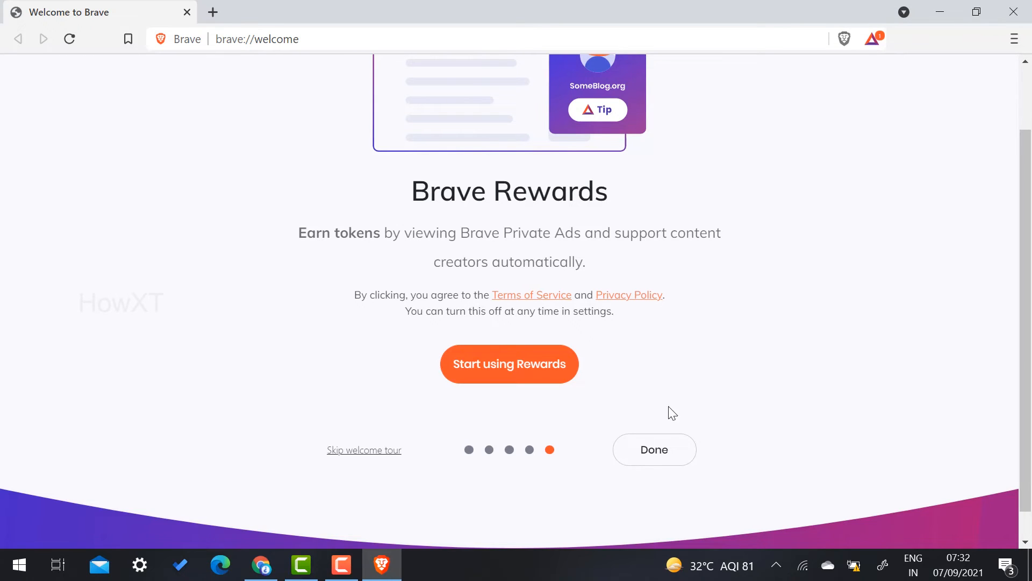
# Step: Finish the tour with Done, search 'apple' and open the Apple - Official Store result
pyautogui.click(652, 450)
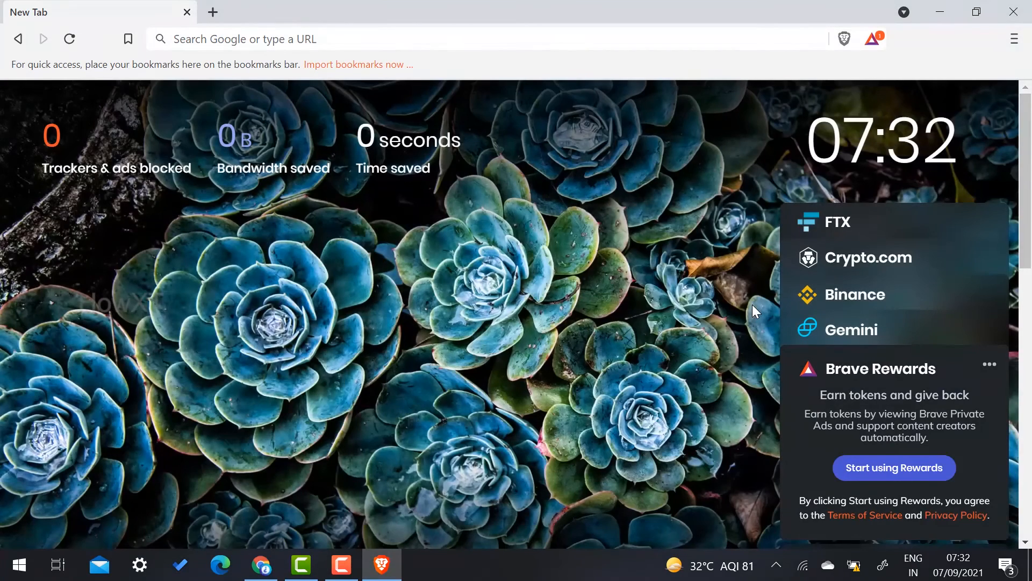
pyautogui.moveTo(632, 353)
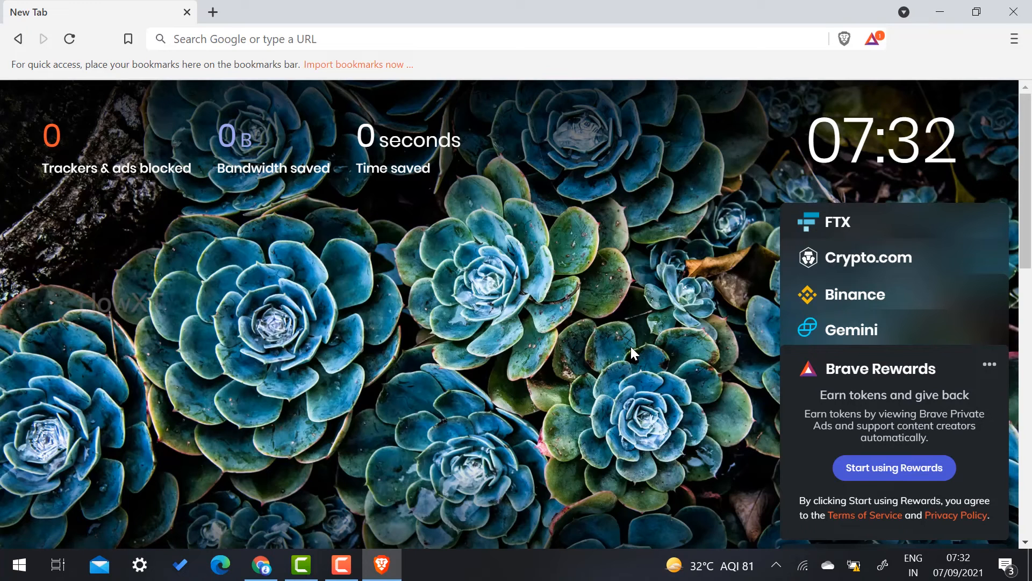
pyautogui.write('a')
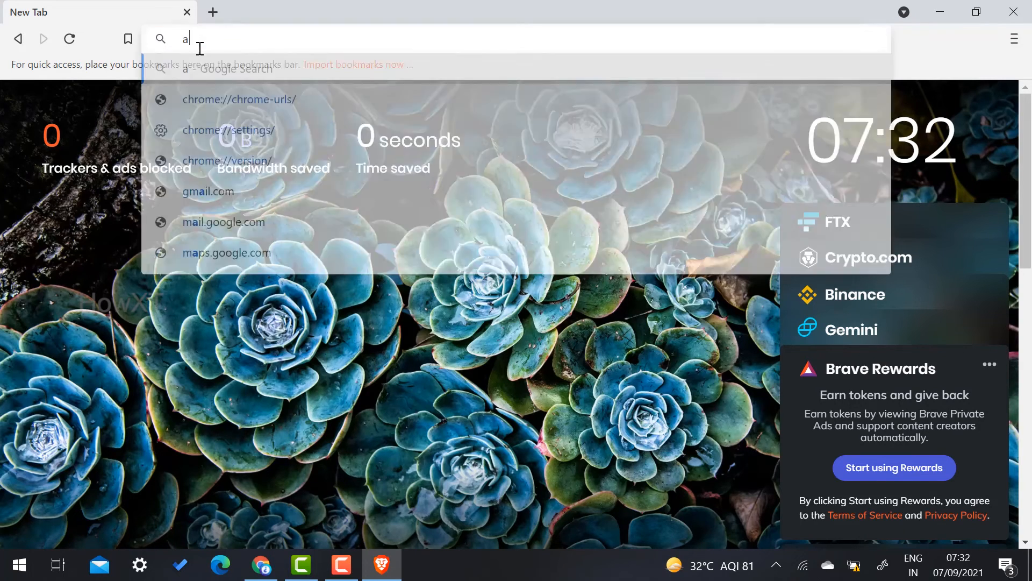
pyautogui.write('p')
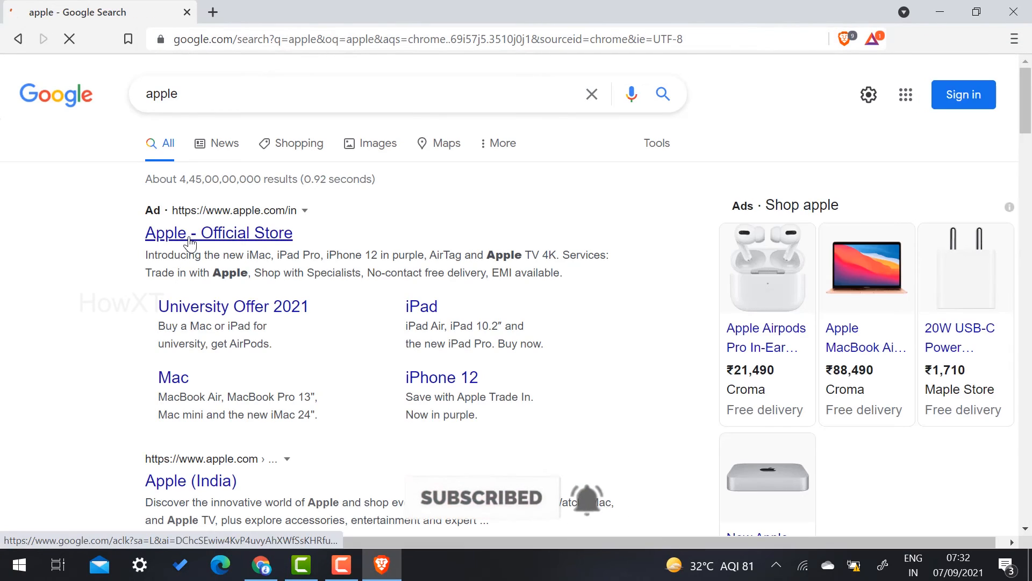
pyautogui.click(218, 233)
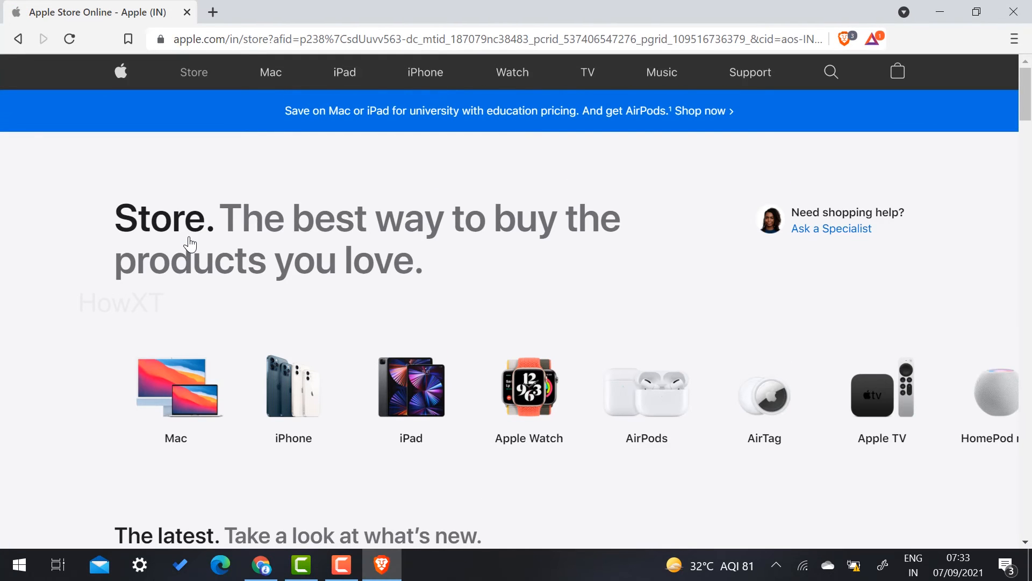